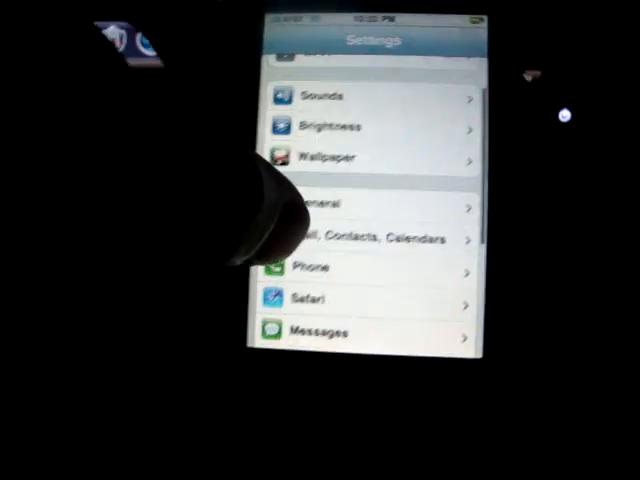
Open the General page in iOS Settings
{"action": "left_click", "coordinate": [312, 208]}
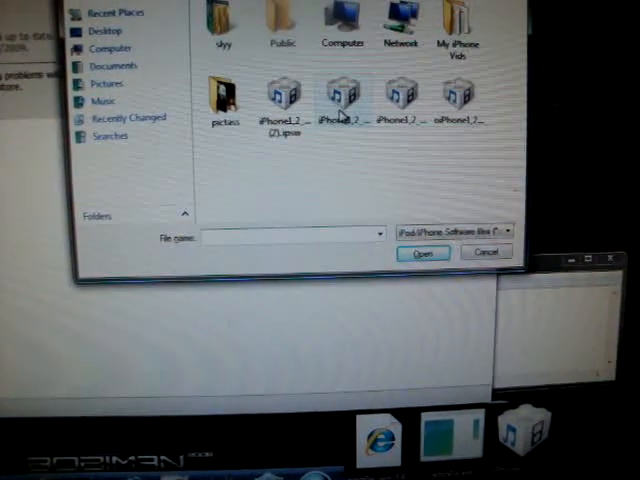
Select the iPhone1,2 3.1.x .ipsw firmware file and confirm it for the restore
{"action": "left_click", "coordinate": [284, 96]}
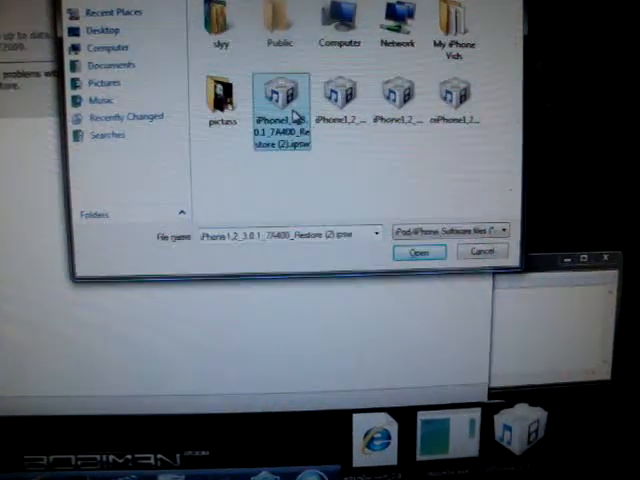
{"action": "left_click", "coordinate": [418, 252]}
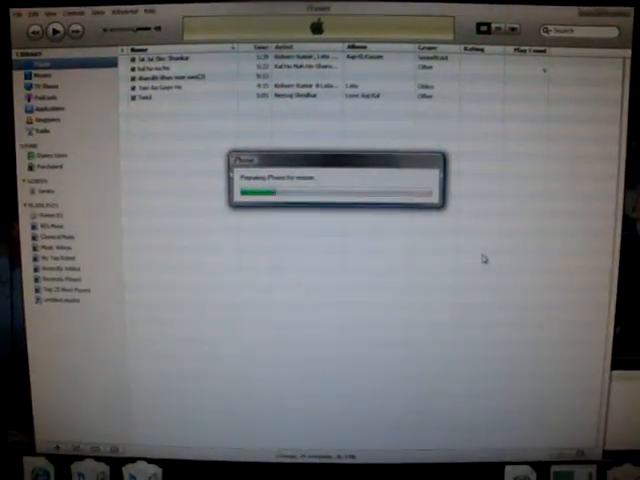